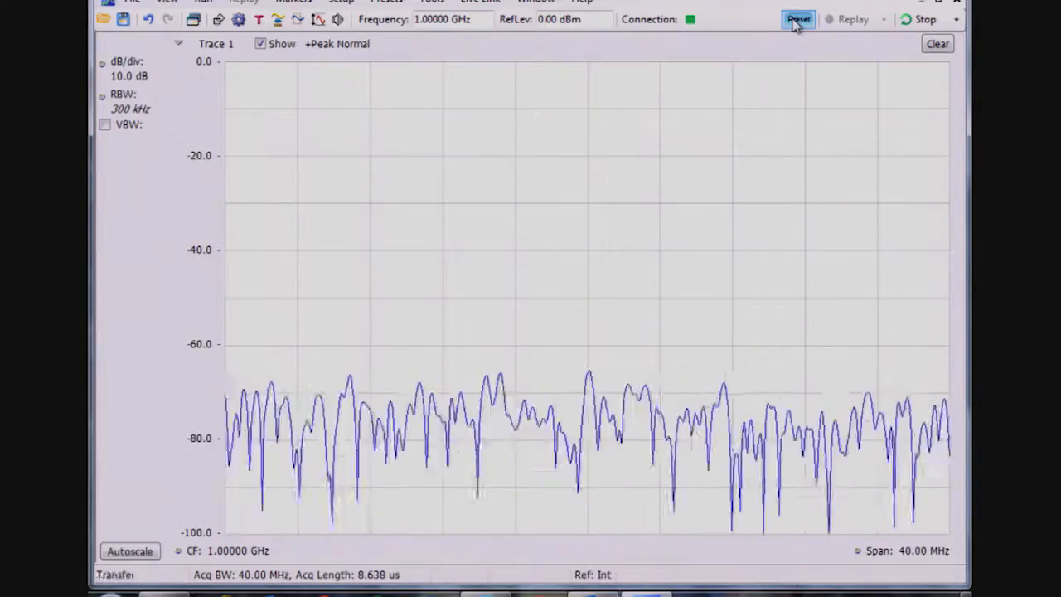
Preset the analyzer and set the spectrum reference level to -40 dBm.
click(797, 19)
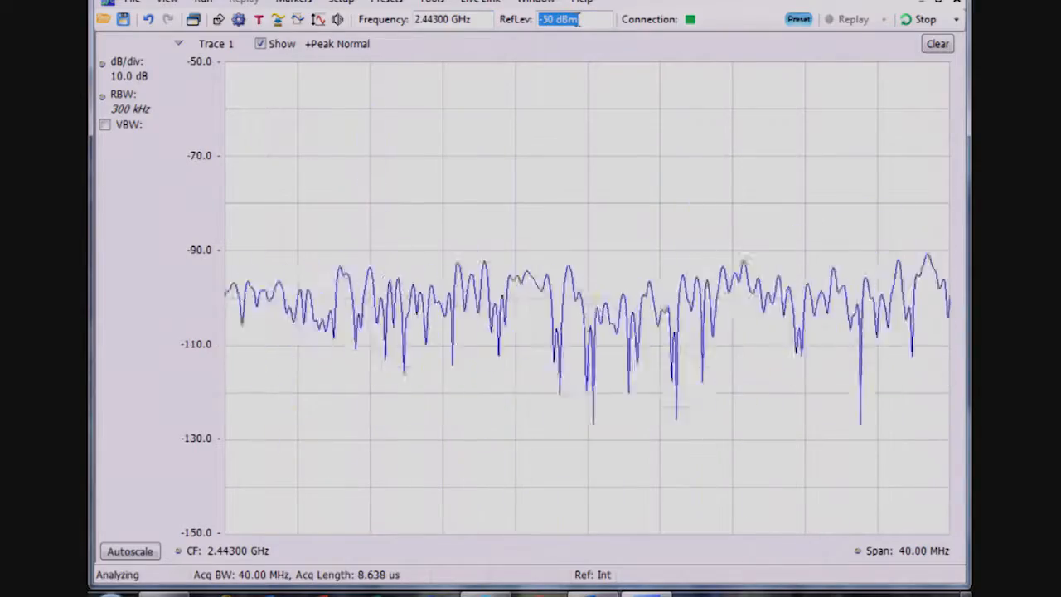
text(-40 dBm)
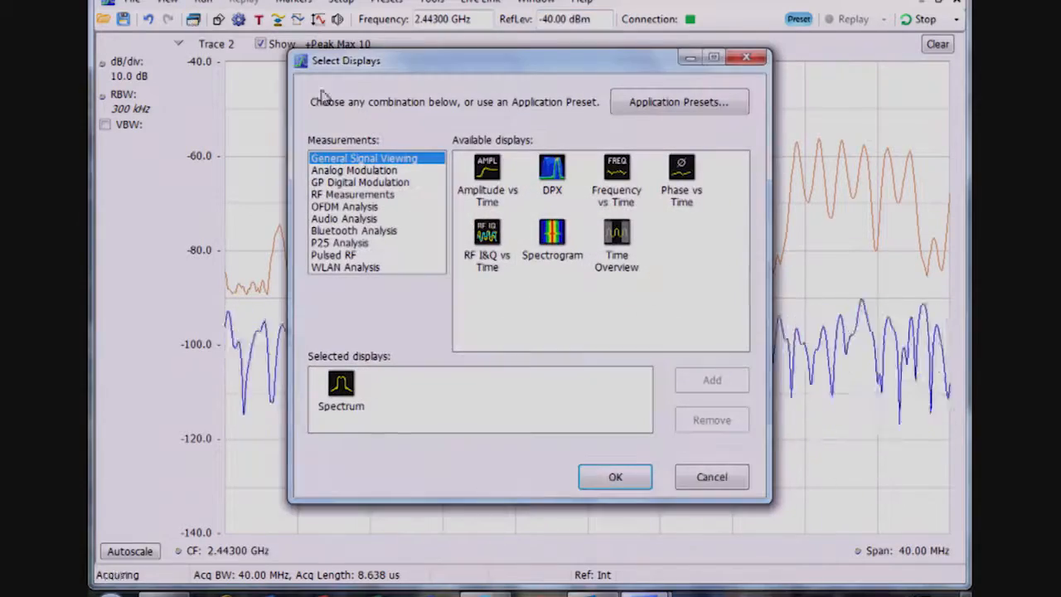
Add the DPX display from Select Displays and confirm the selection.
double_click(552, 169)
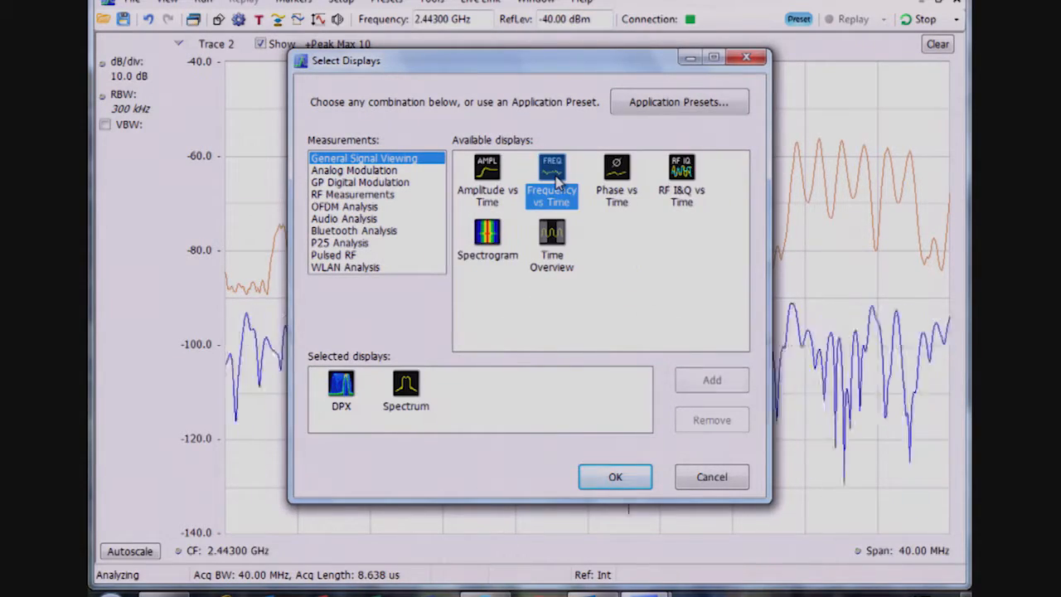
click(615, 476)
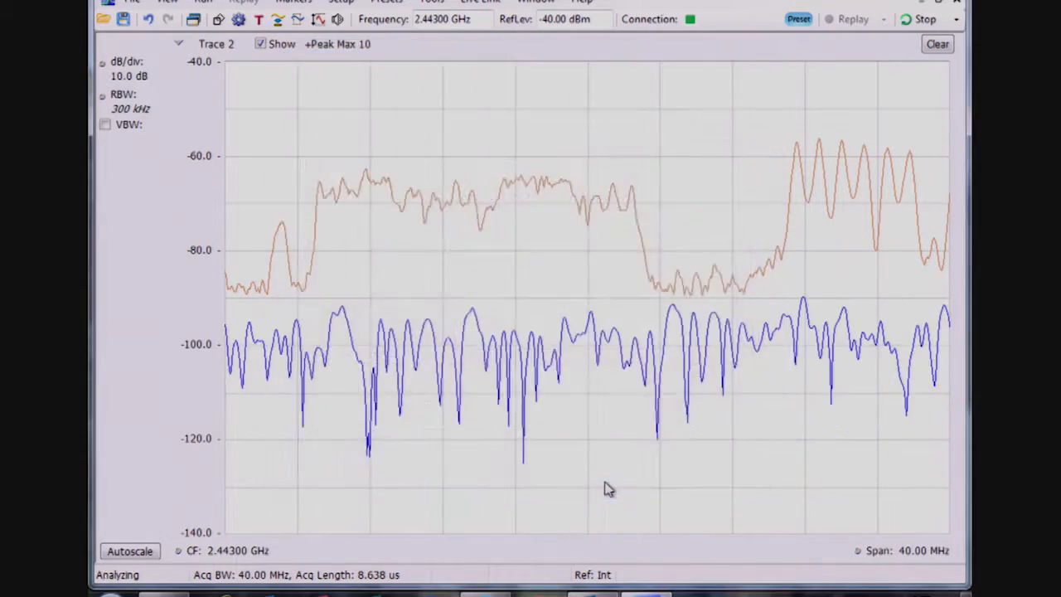
Set the DPX bitmap color scale to the Temperature palette in DPX Settings.
click(238, 19)
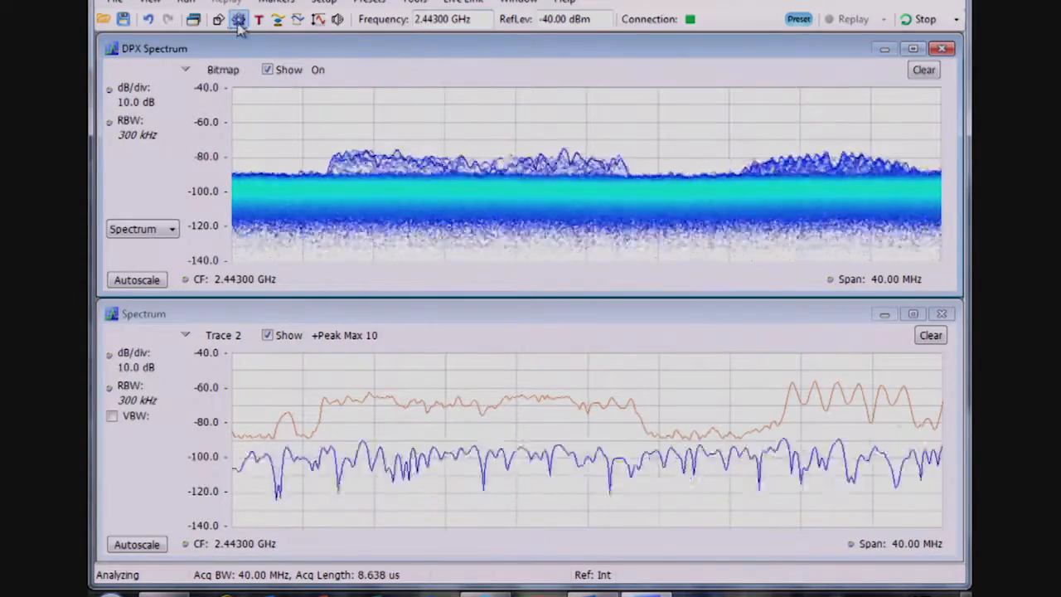
click(238, 19)
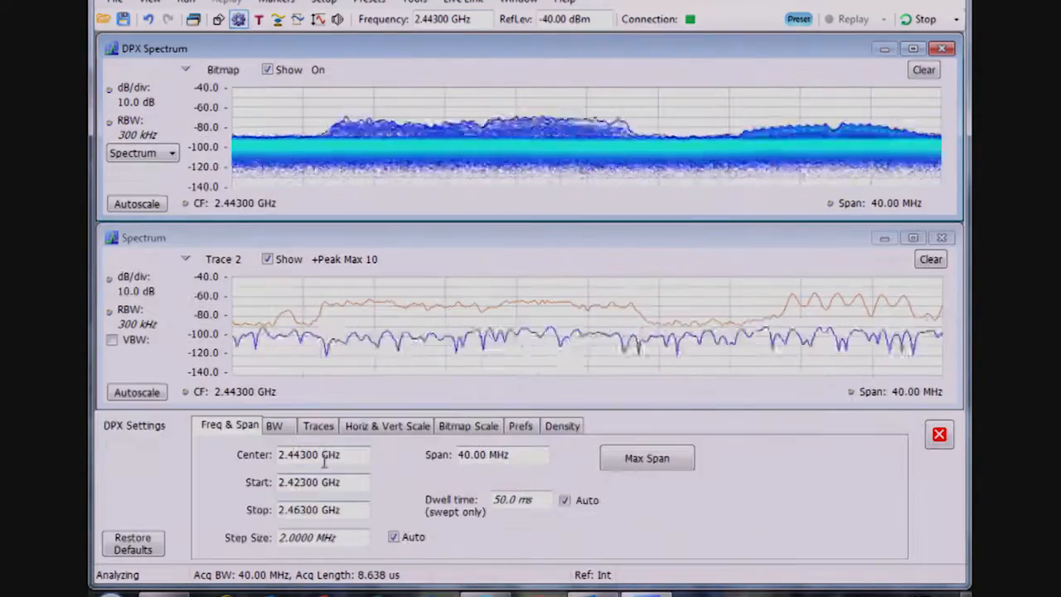
click(467, 425)
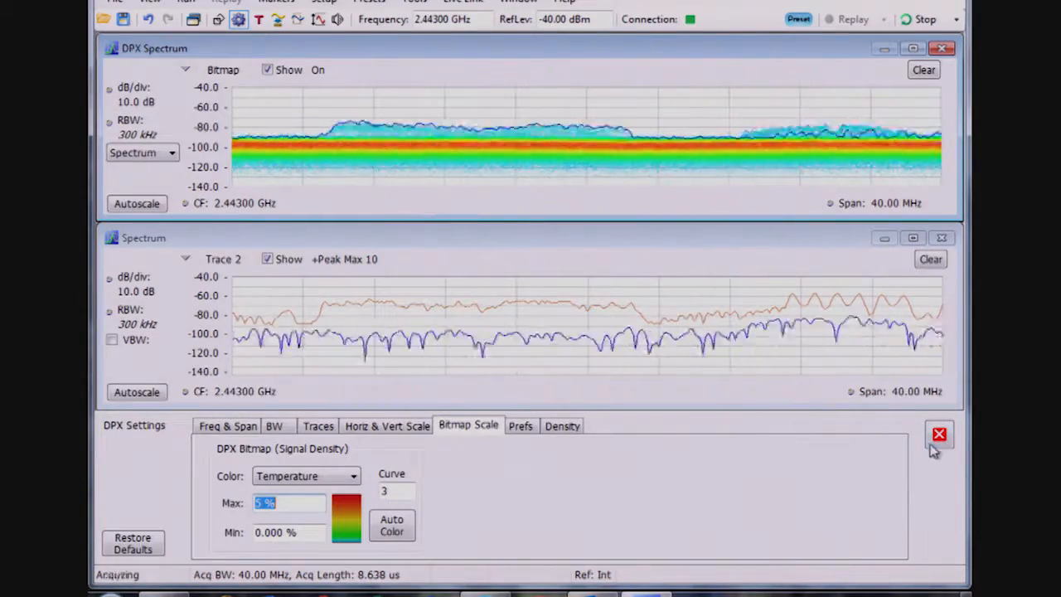
click(939, 433)
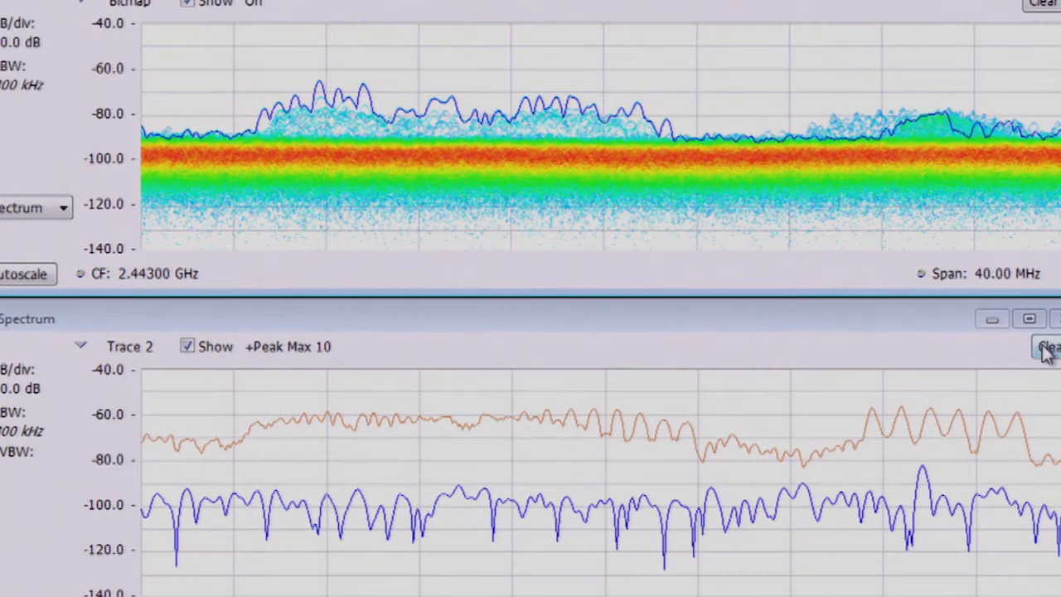
Close the Spectrum display and bring up the Mask Test setup from Tools.
click(1048, 346)
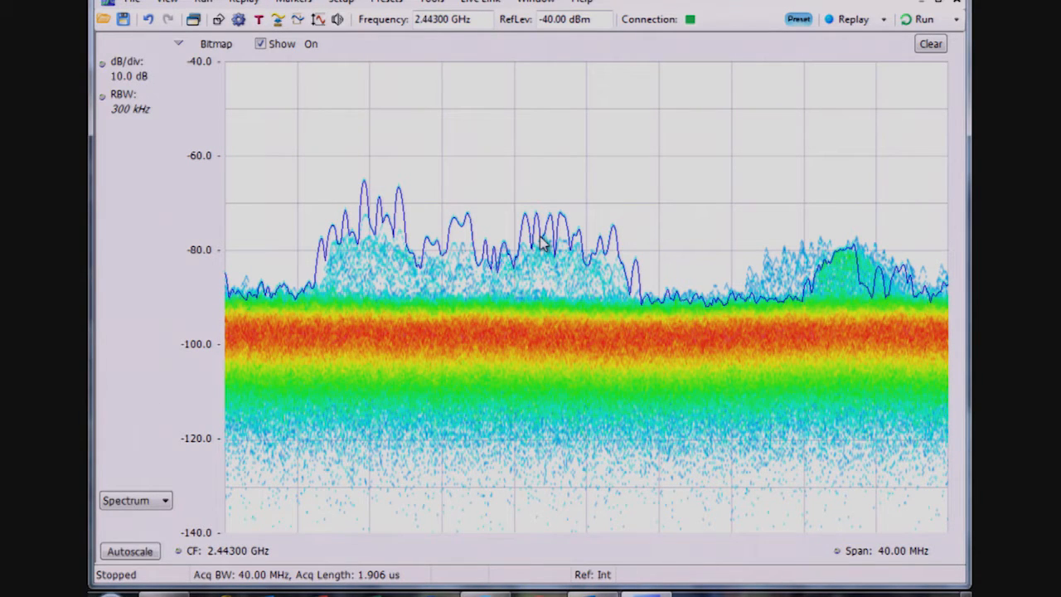
click(430, 2)
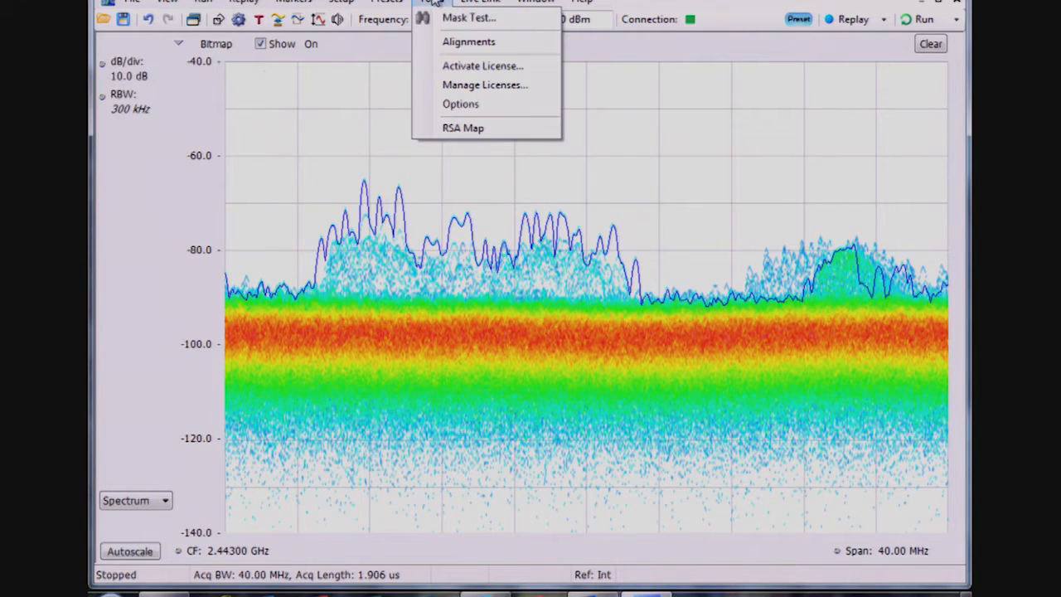
click(468, 18)
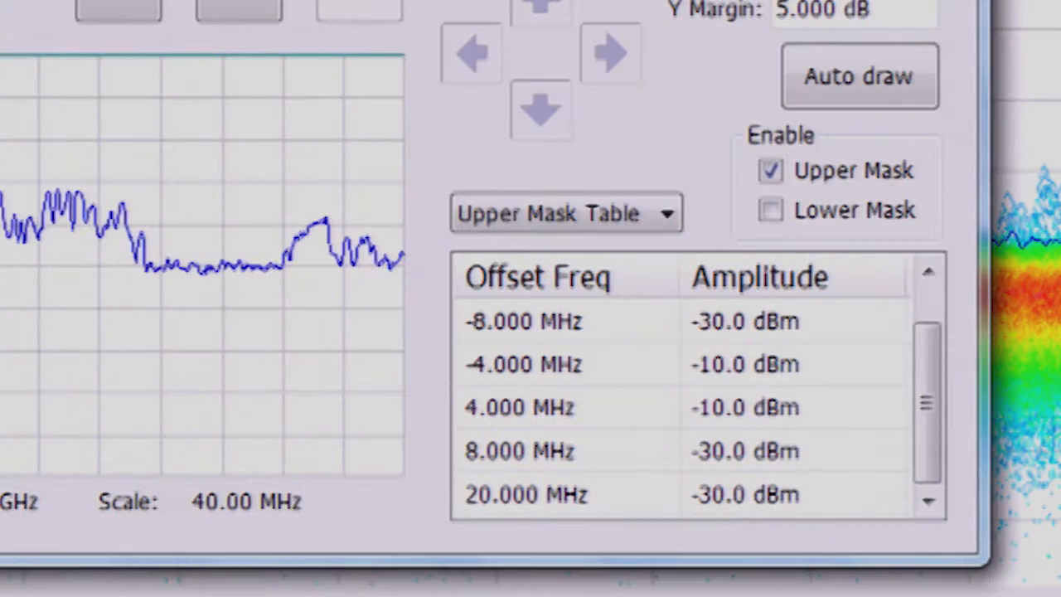
Auto-draw the upper mask from the DPX trace, redrawing it with 2 MHz and 5 dB margins.
click(859, 75)
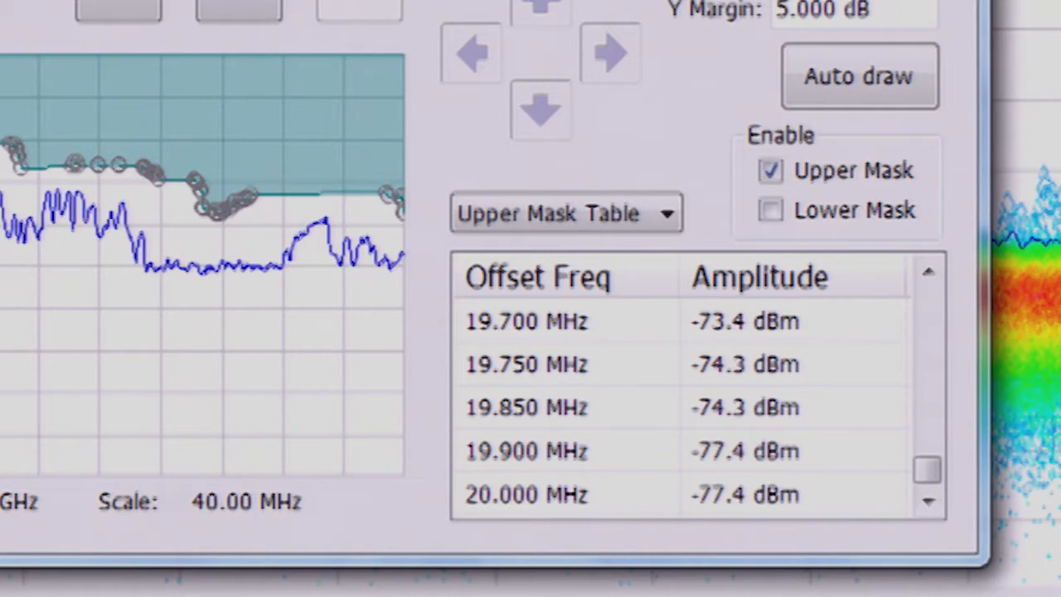
mouse_move(207, 248)
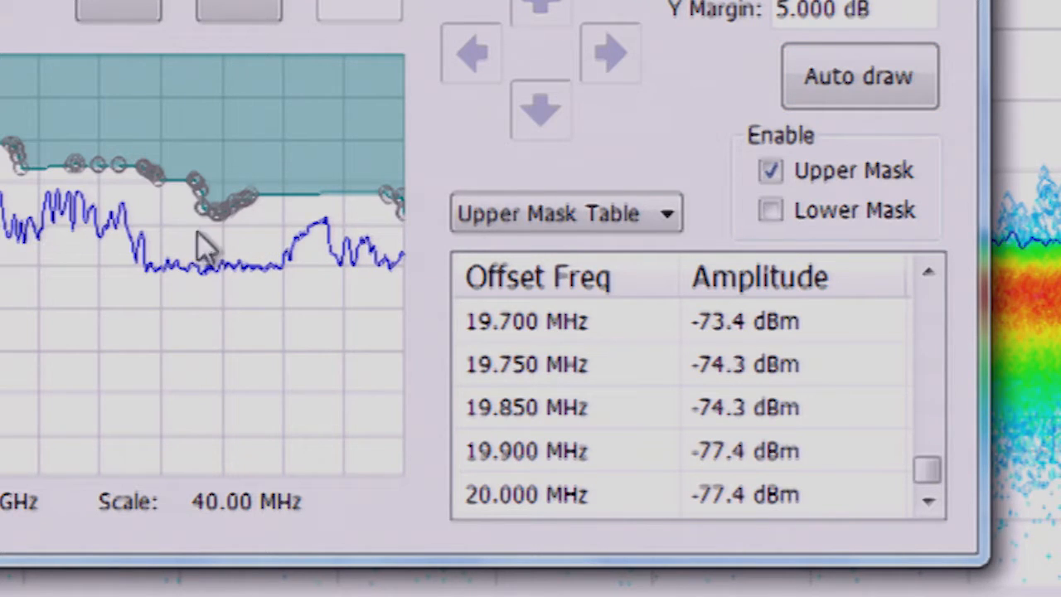
mouse_move(891, 54)
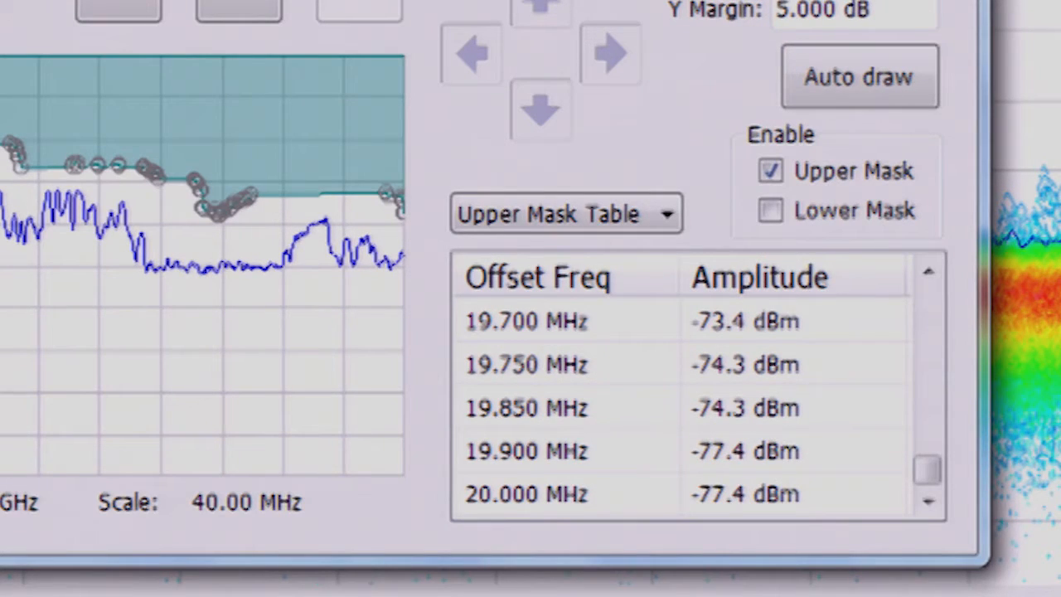
click(858, 76)
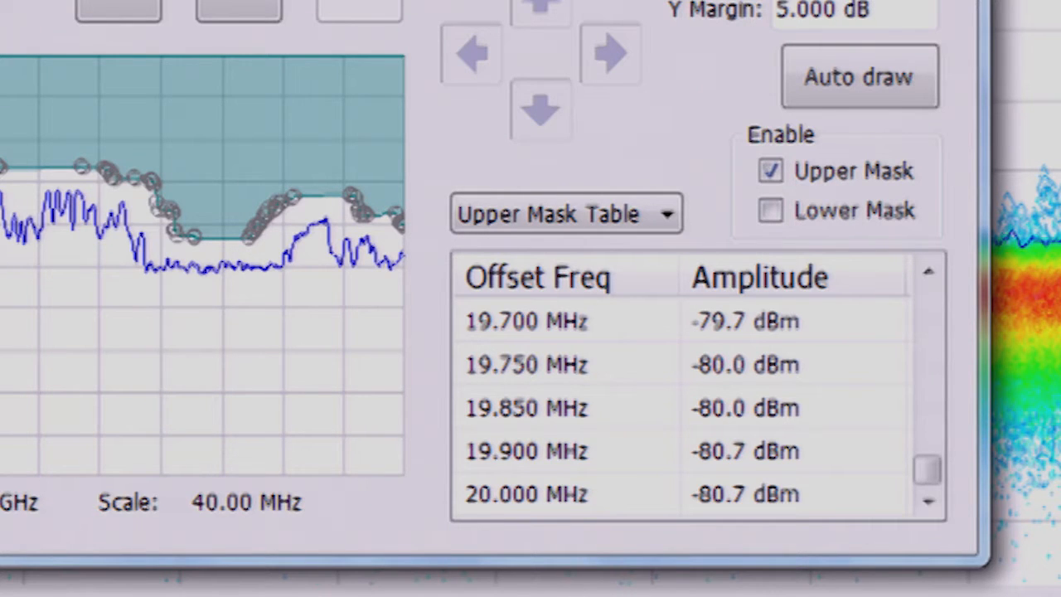
click(627, 514)
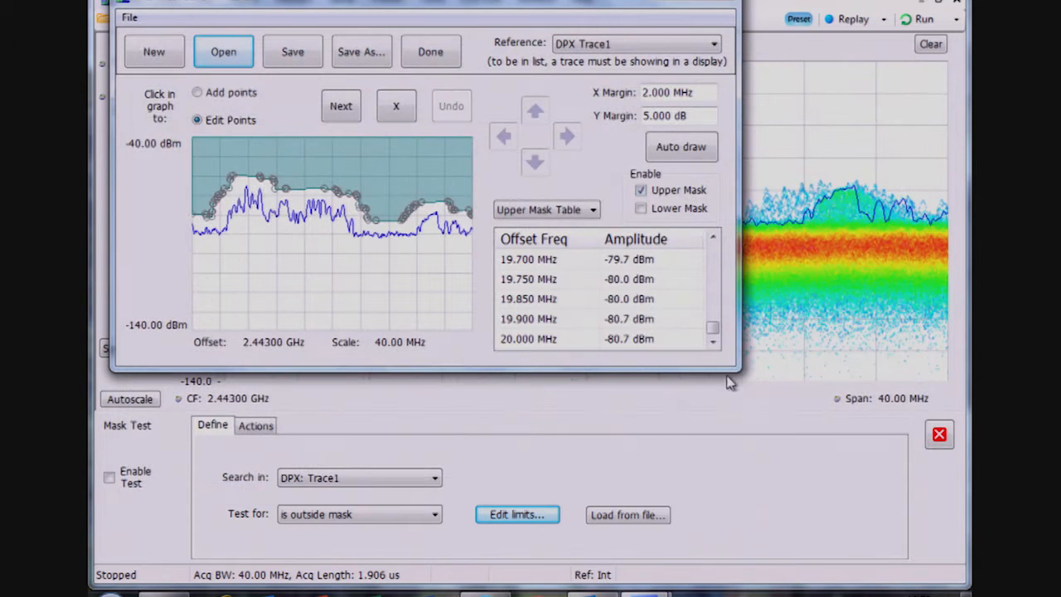
Finish the limits editor, enable the mask test and run acquisition with the mask overlaid.
click(430, 51)
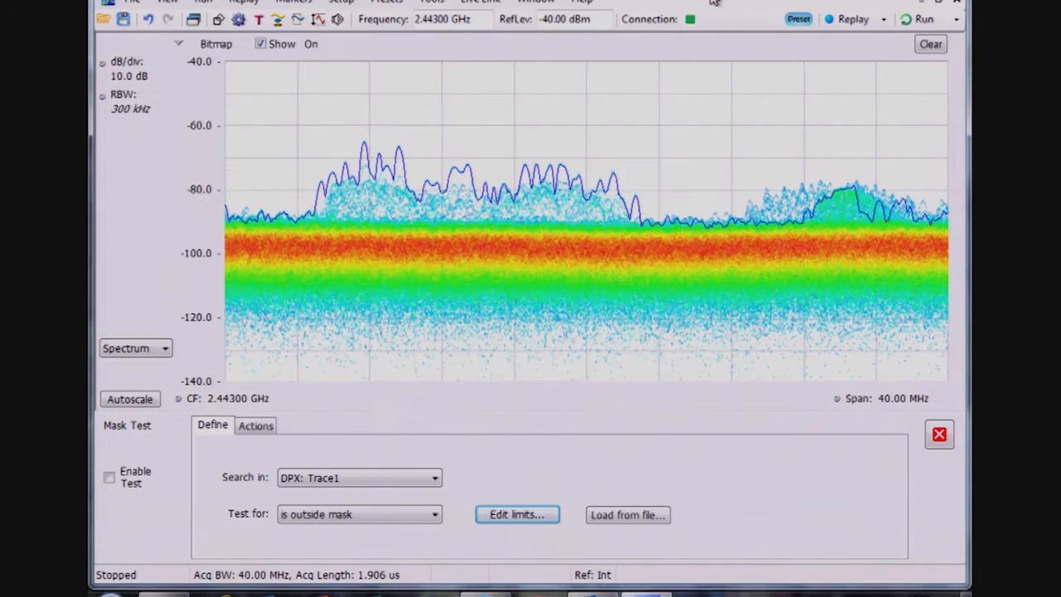
click(109, 478)
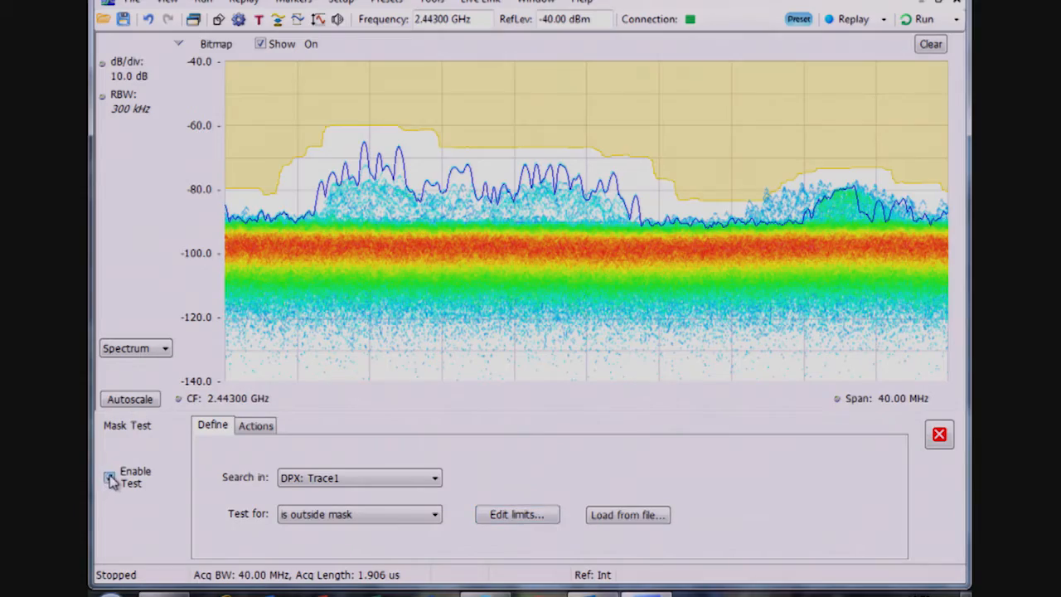
click(926, 19)
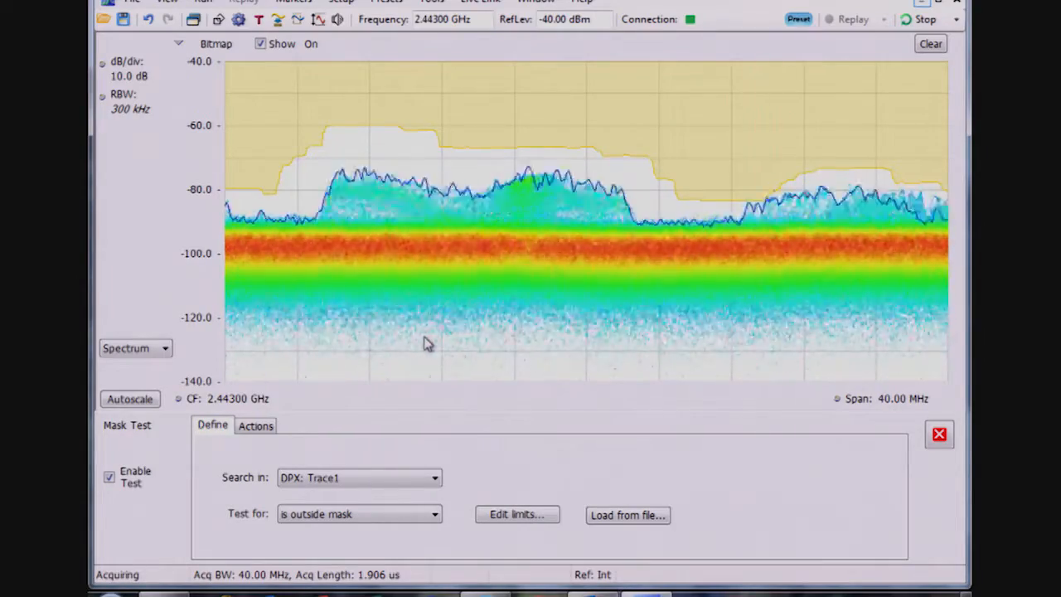
On the Actions tab, turn off Beep and enable Stop on violation during run.
click(255, 425)
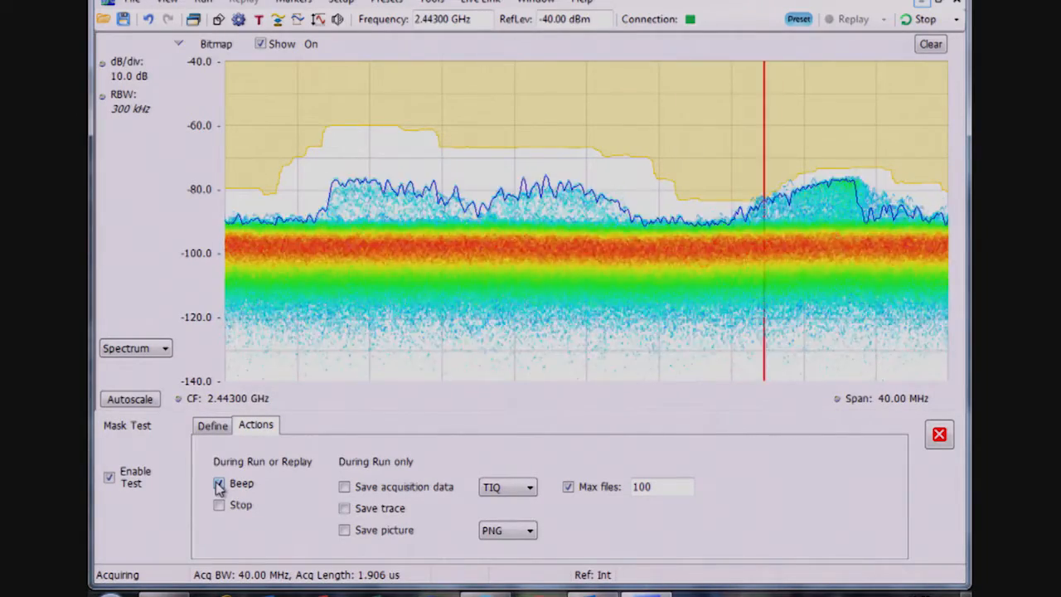
click(219, 483)
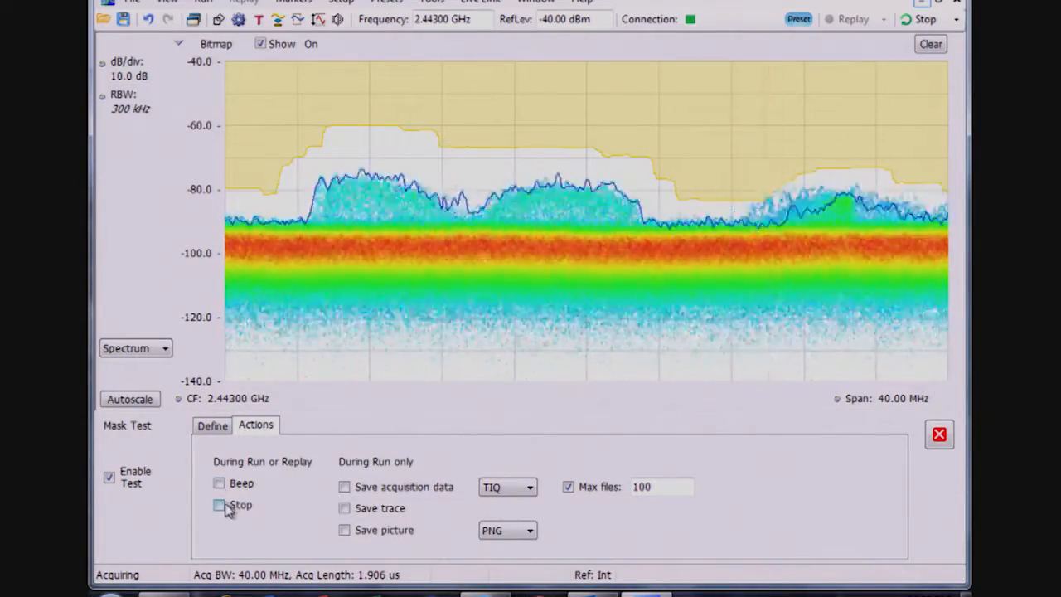
click(219, 505)
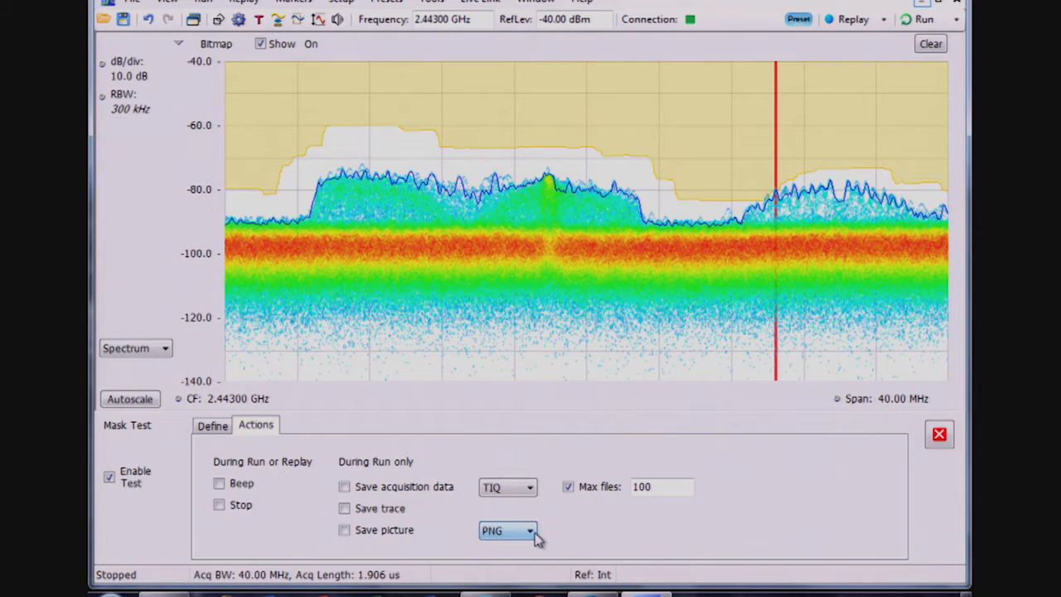
Review the save data formats, keep TIQ, and resume live acquisition.
click(529, 487)
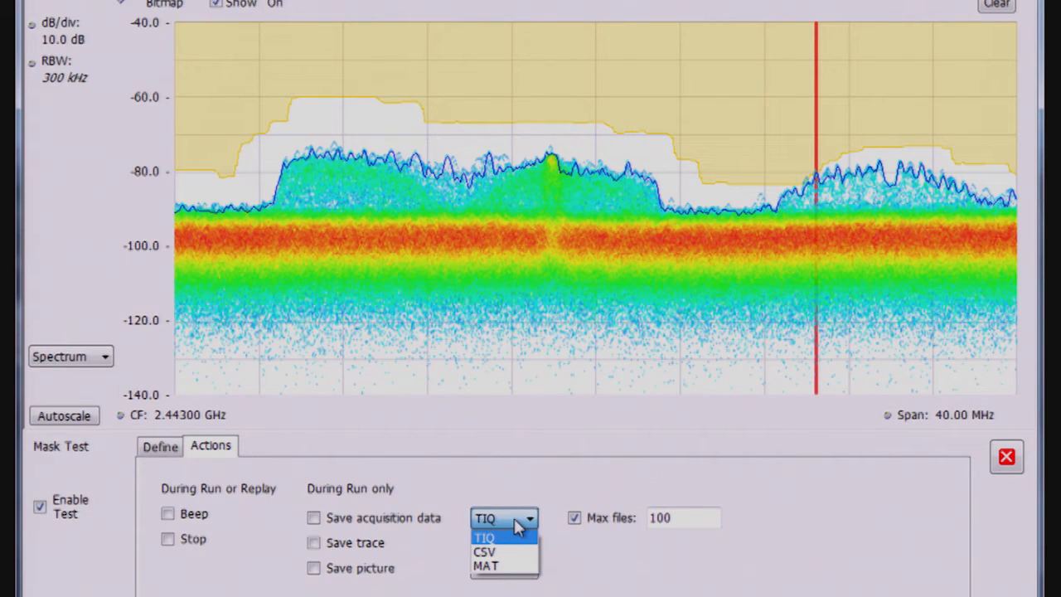
mouse_move(506, 552)
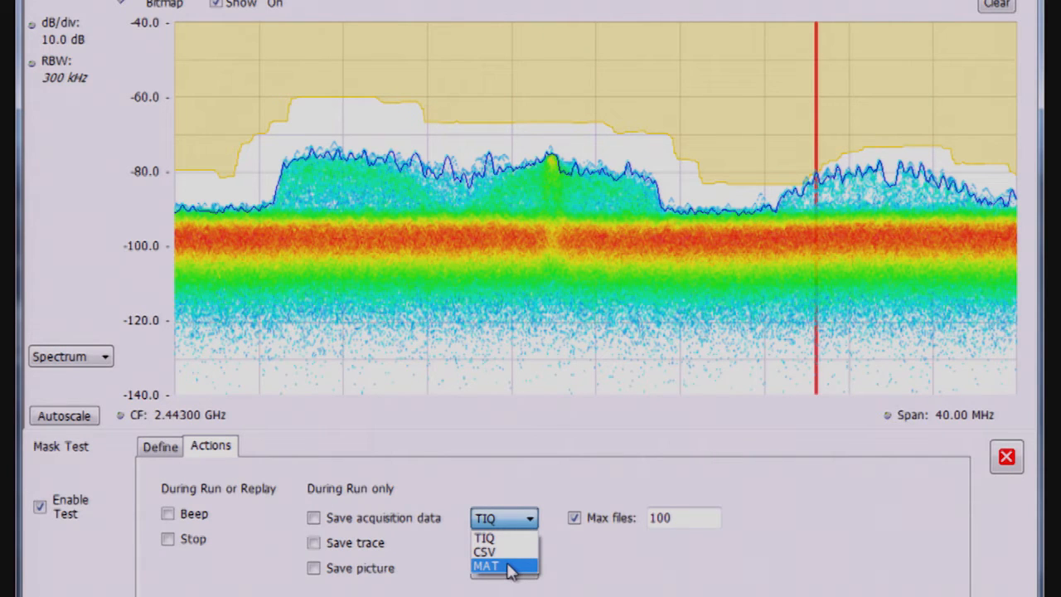
mouse_move(517, 562)
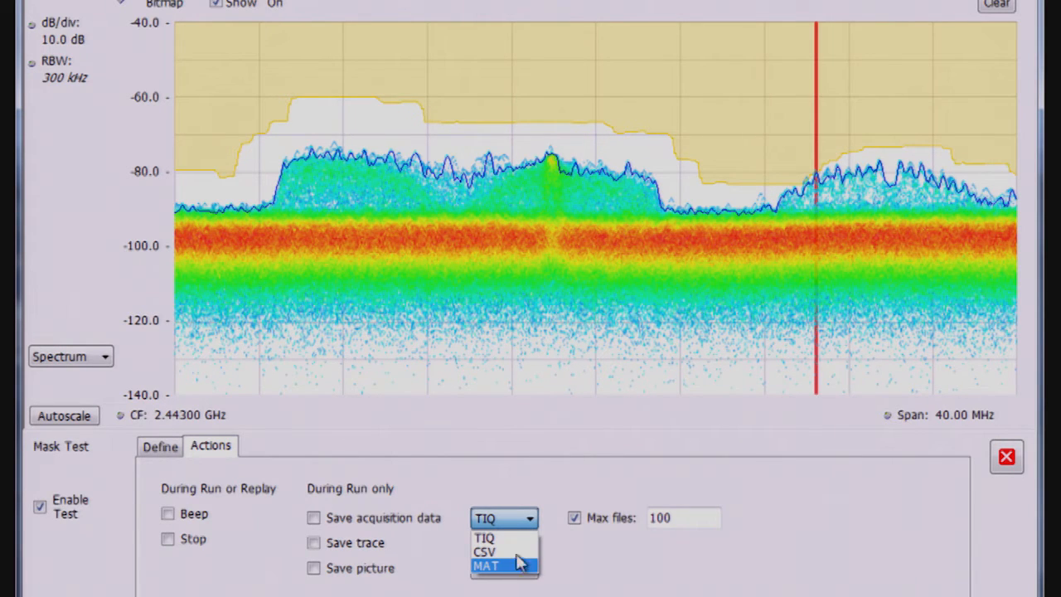
click(485, 567)
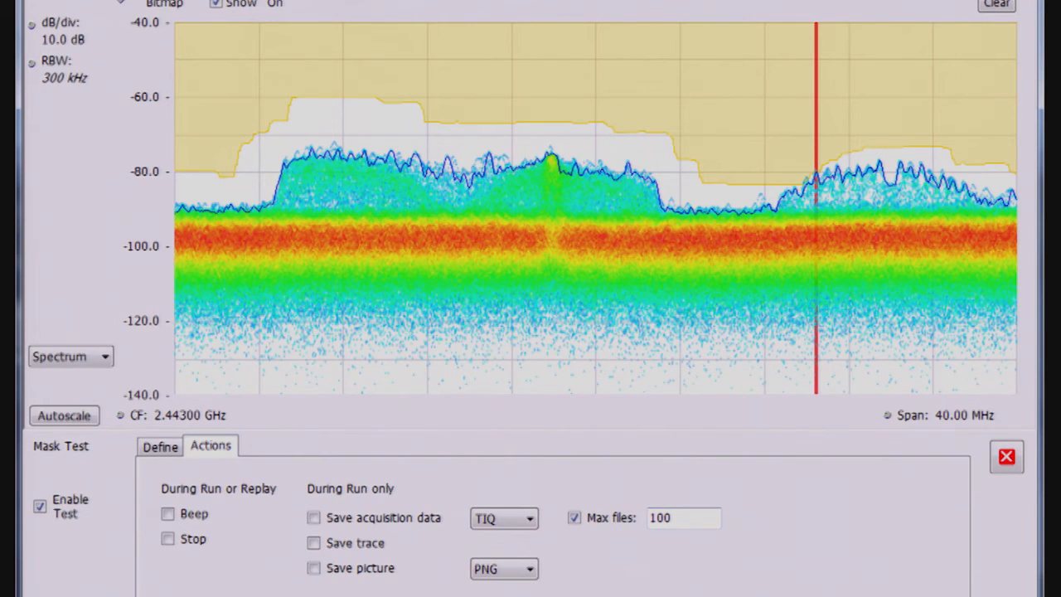
click(982, 12)
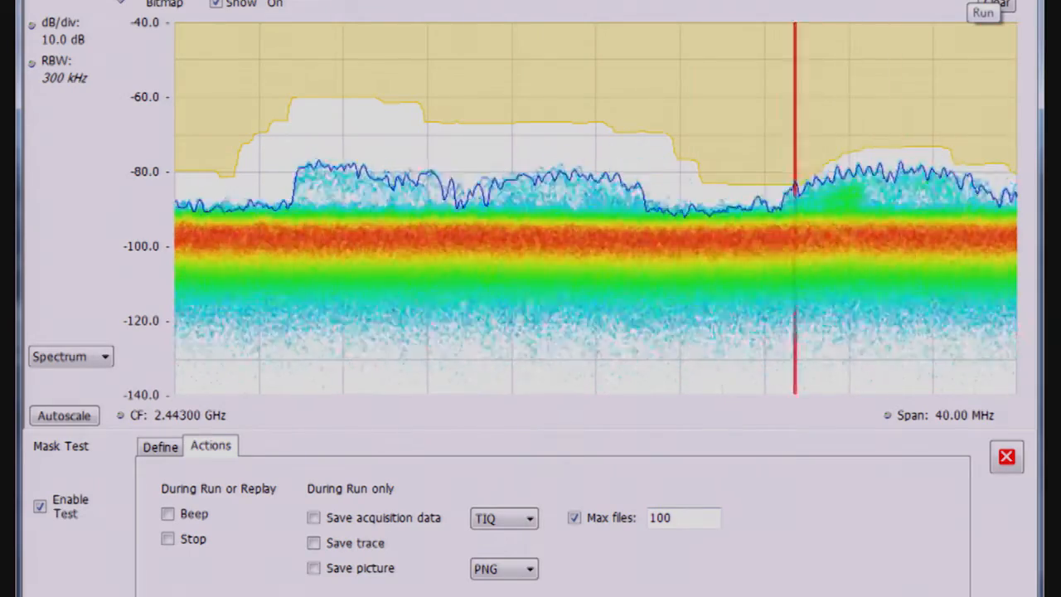